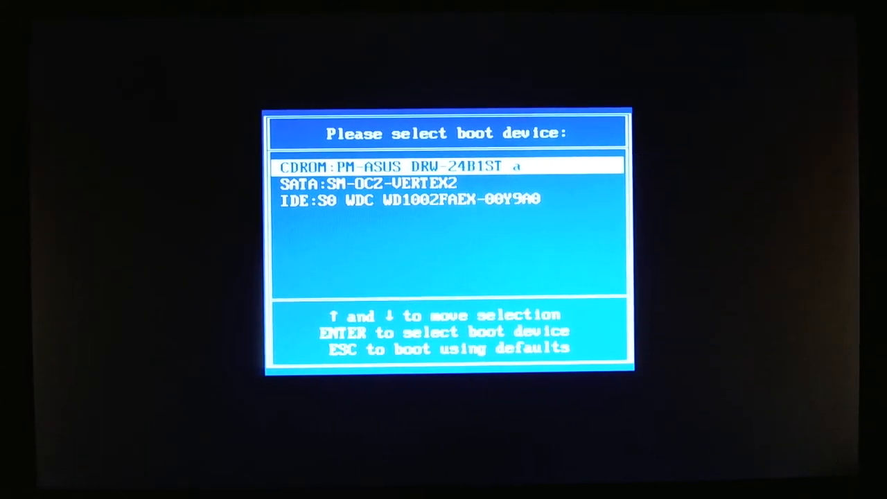
# Boot from the CDROM:PM-ASUS DRW-24B1ST drive to reach the ISOLINUX prompt
pyautogui.press('enter')
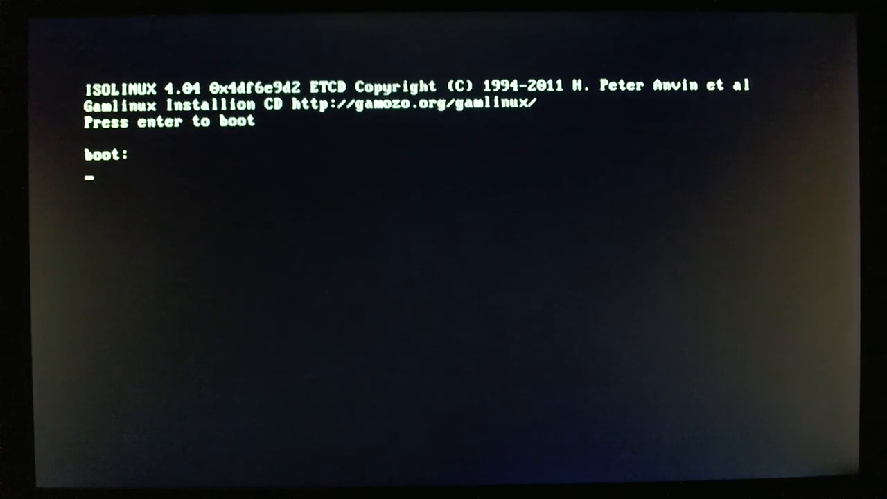
# Accept the default ISOLINUX boot entry and let Gamlinux boot to a root bash prompt
pyautogui.press('enter')
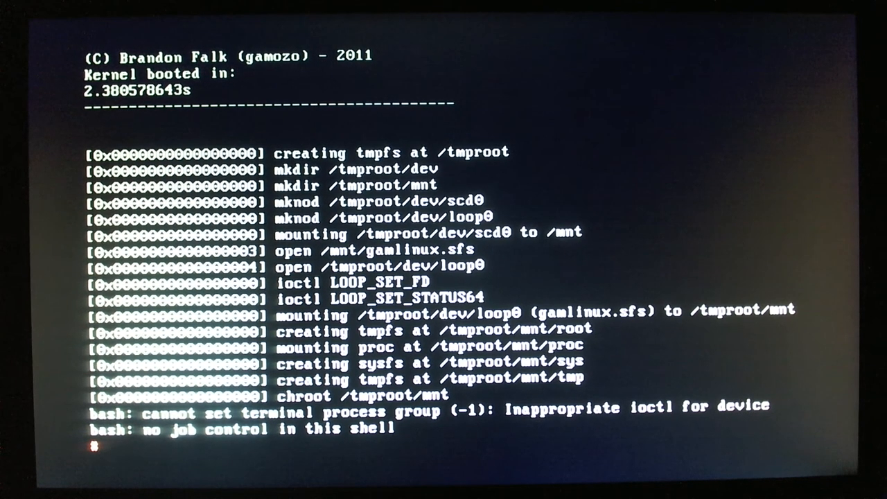
# List processes with ps aux, enter root/ and start test.c in vim
pyautogui.write('ps aux')
pyautogui.write('cd r')
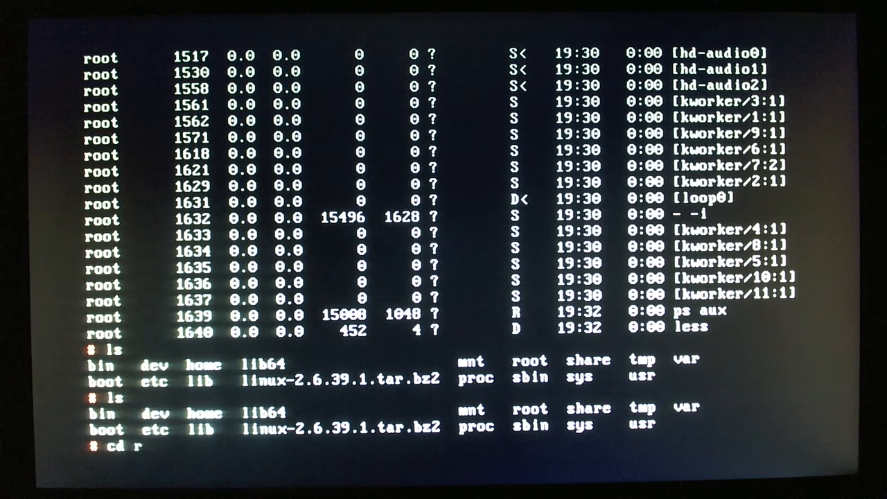
pyautogui.press('Enter')
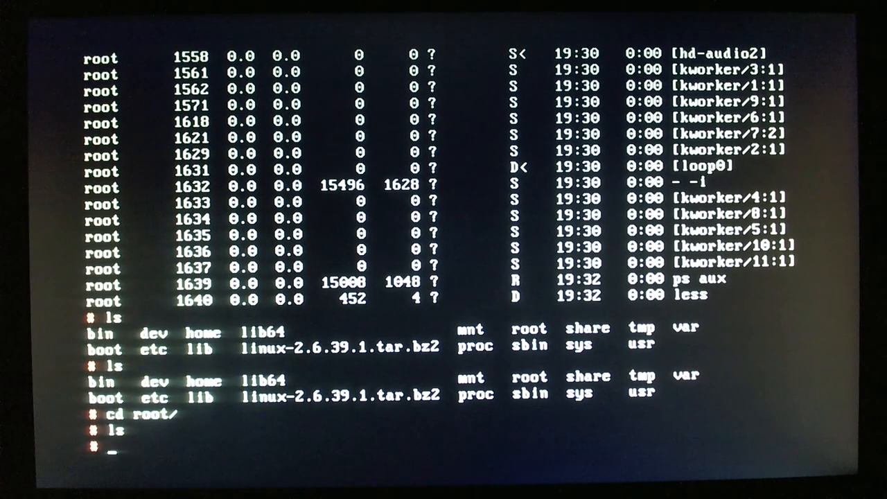
pyautogui.write('vim test.c')
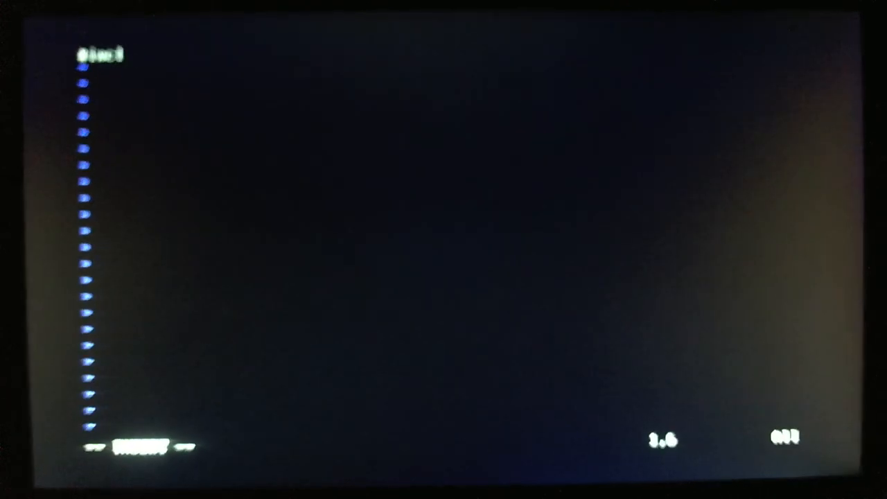
# Write test.c with stdlib.h, stdio.h and a main() that printfs "Hello from Gamlinux!"
pyautogui.write('#include <s')
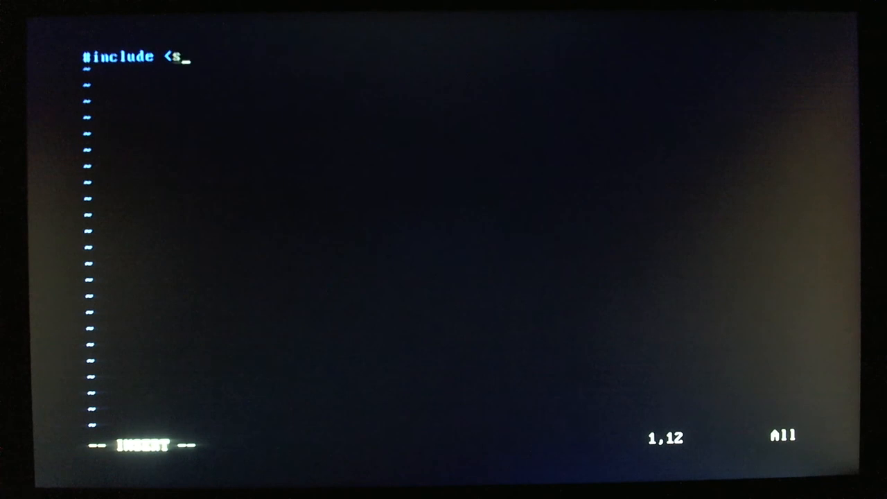
pyautogui.write('tdlib.h.')
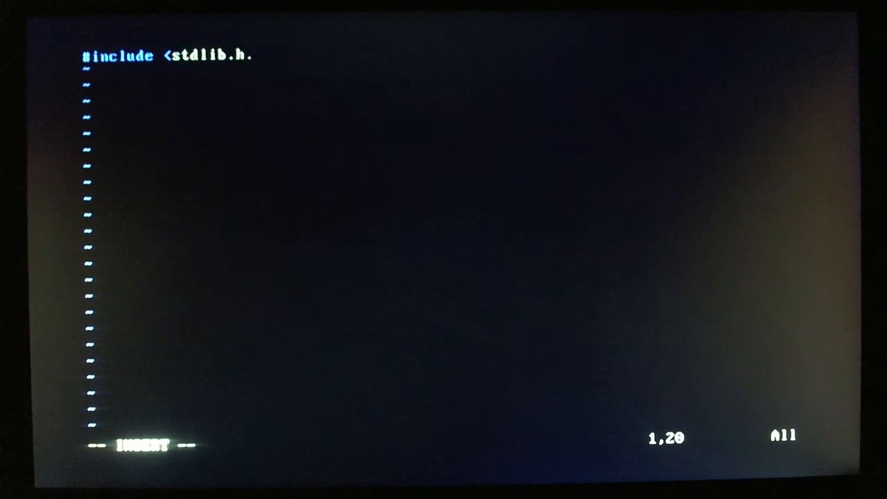
pyautogui.write('#include <')
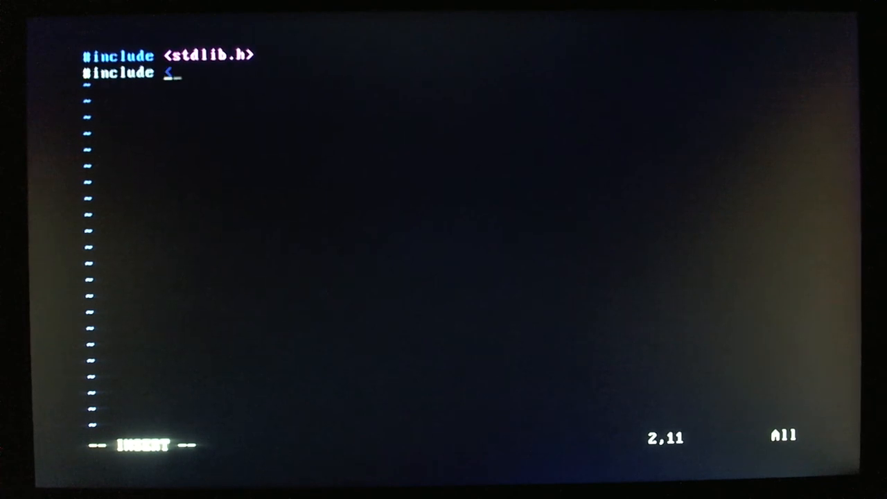
pyautogui.write('stdio.h>')
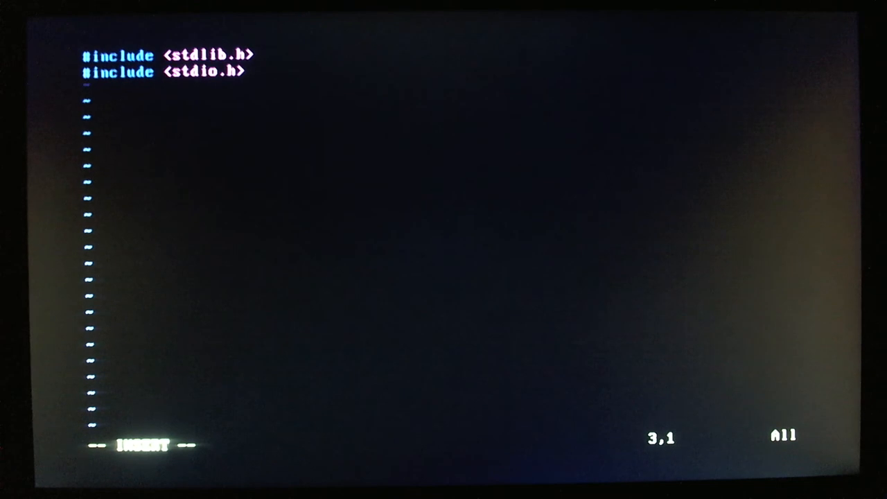
pyautogui.write('int main()')
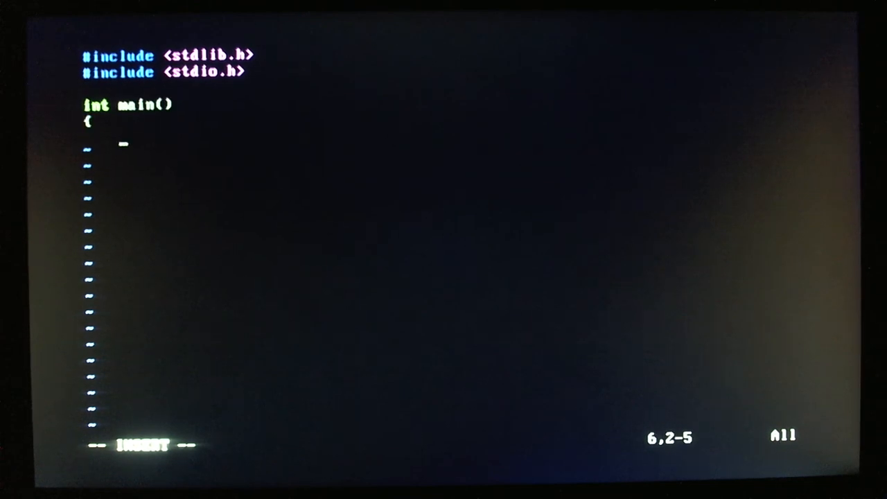
pyautogui.write('printf')
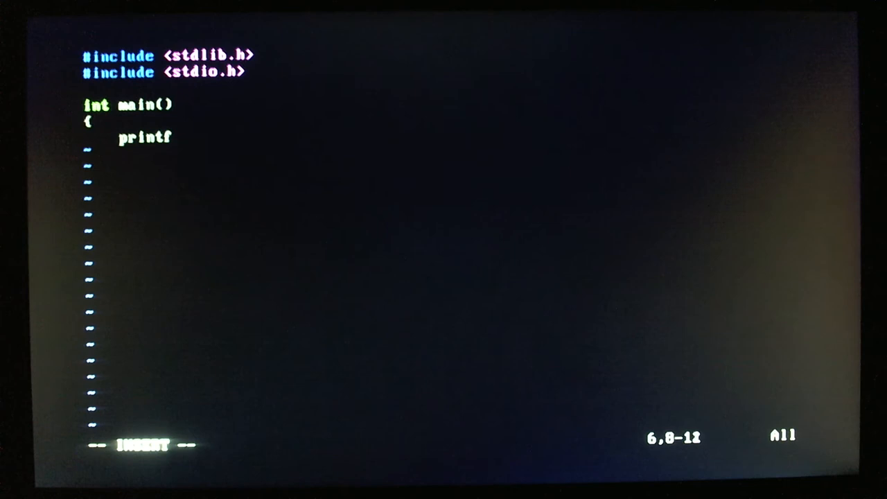
pyautogui.write('("Hello from Gamlinux!\\n");')
pyautogui.write('gcc test.c')
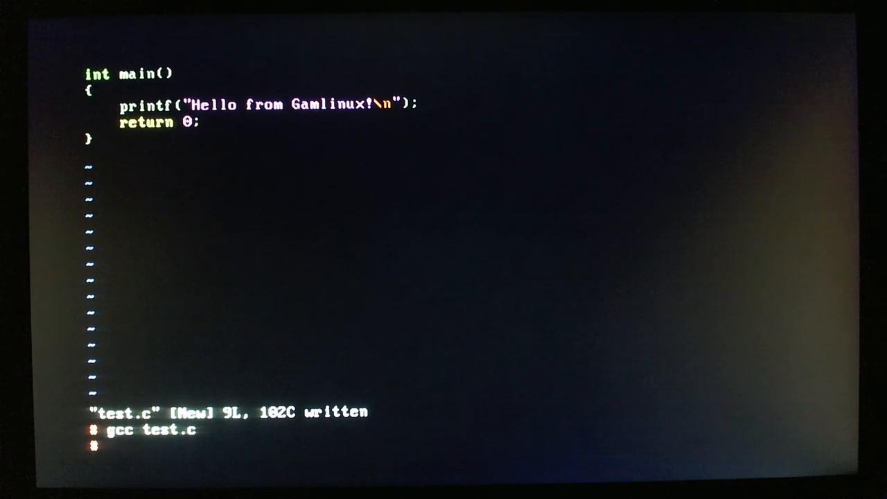
# Run ./a.out to print Hello from Gamlinux!, then cd .. to the top folder
pyautogui.write('ls')
pyautogui.write('./a.out')
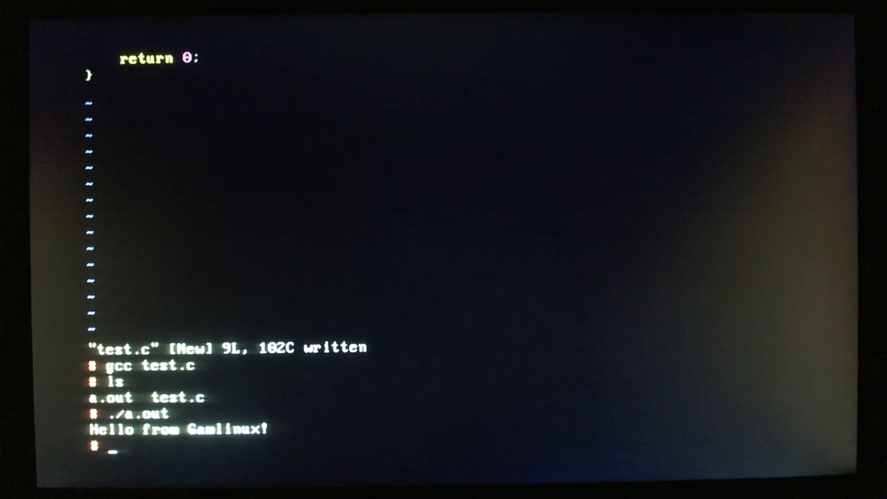
pyautogui.write('cd ..')
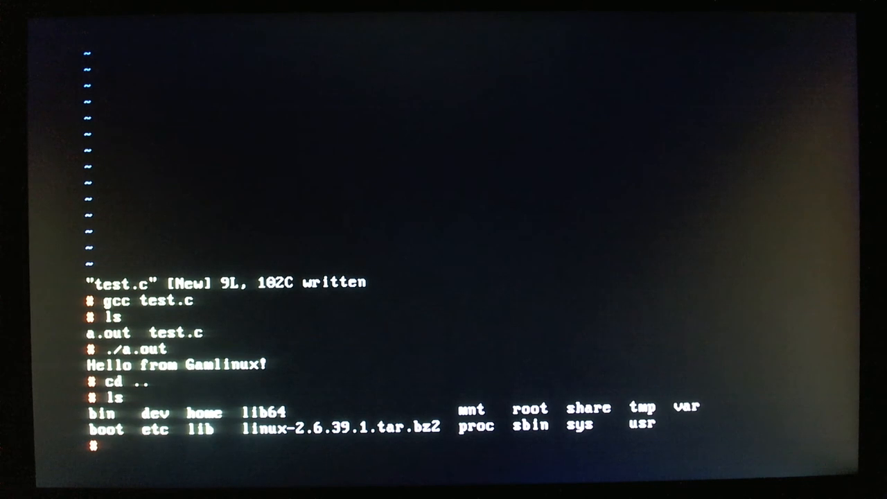
pyautogui.write('cat')
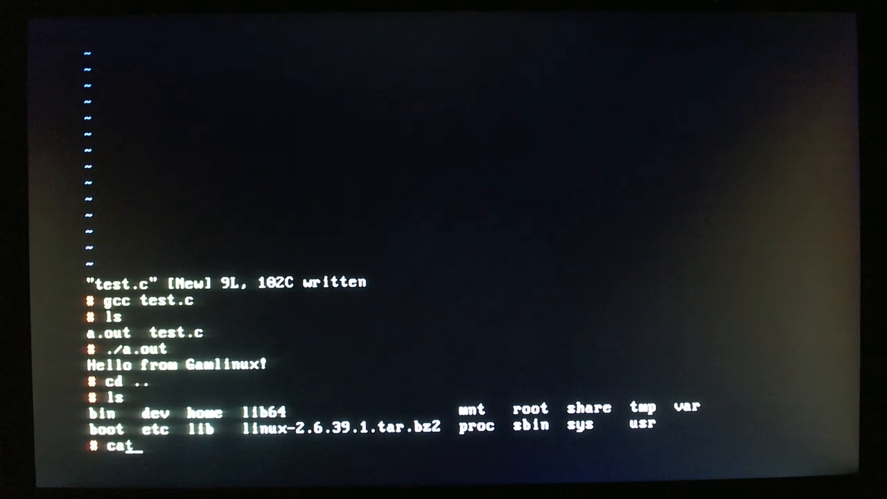
# Show the processor details from /proc/cpuinfo and list the top folder
pyautogui.write('/proc/cp')
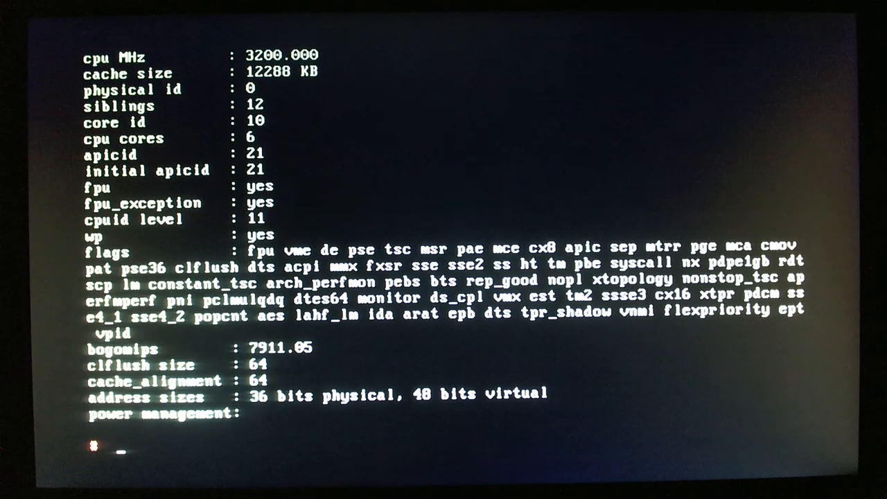
pyautogui.write('ls')
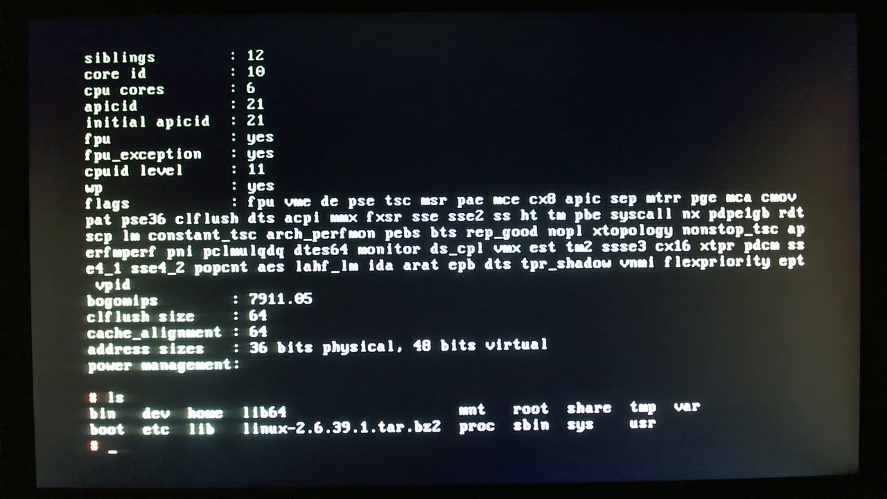
# Remove the test files from root/ with rm -rf * and return to the top folder
pyautogui.write('cd root/')
pyautogui.write('rm -rf *')
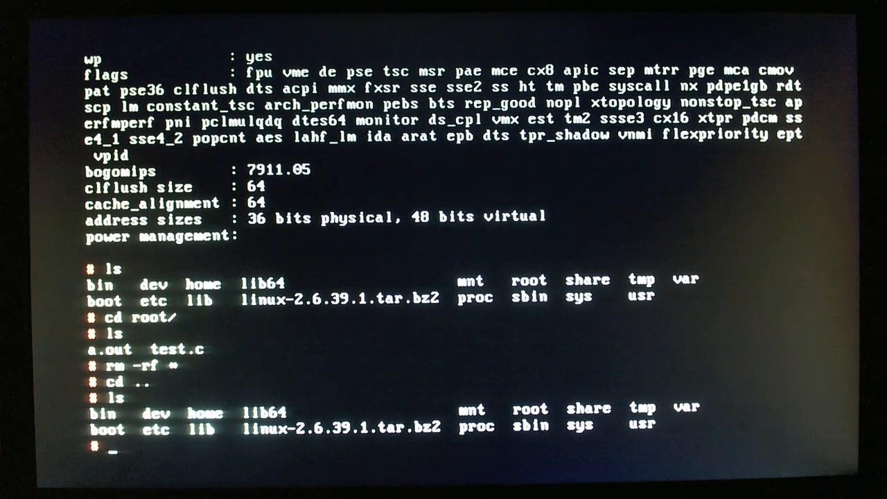
pyautogui.write('cp linux-2.6.39.1.tar.bz2')
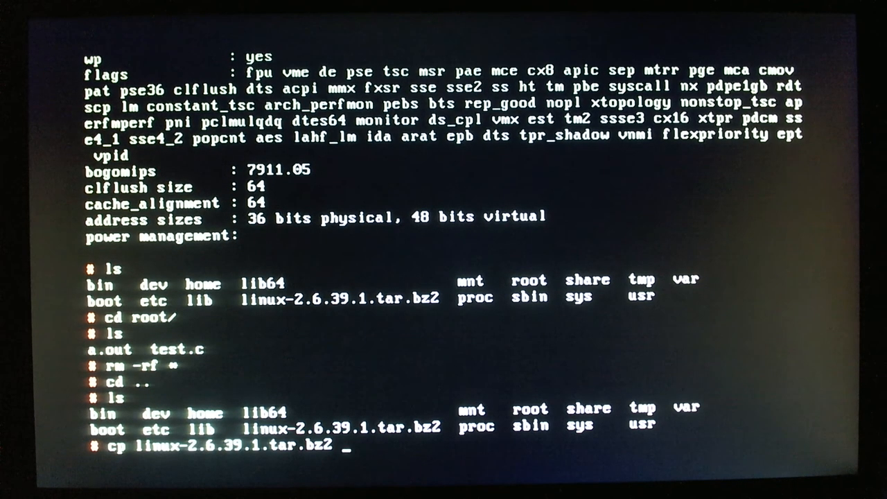
# Copy linux-2.6.39.1.tar.bz2 into root/ and change into that folder
pyautogui.write('root/')
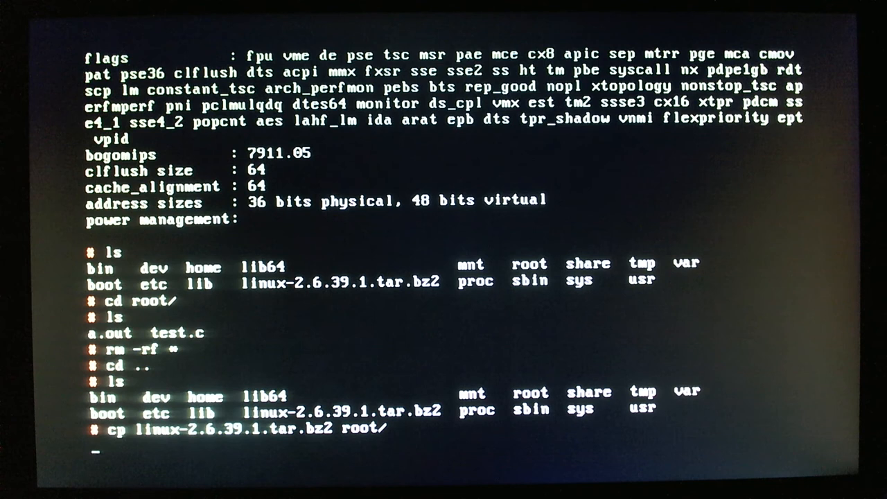
pyautogui.press('Enter')
pyautogui.write('cd root/')
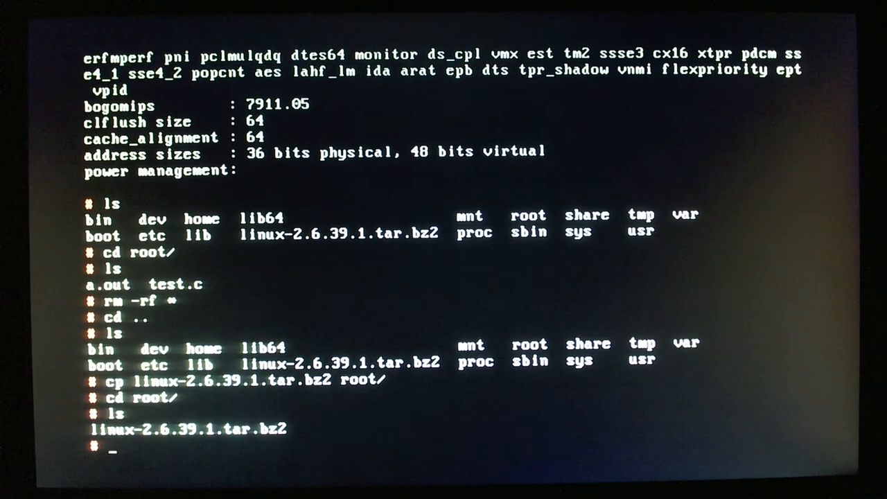
# Extract the linux-2.6.39.1 tarball, enter its source folder and list the tree
pyautogui.write('tar xjf l')
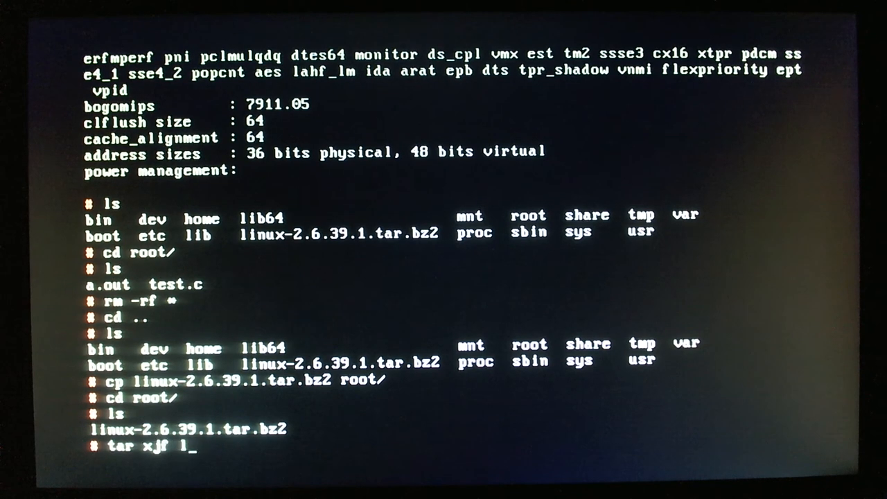
pyautogui.press('Return')
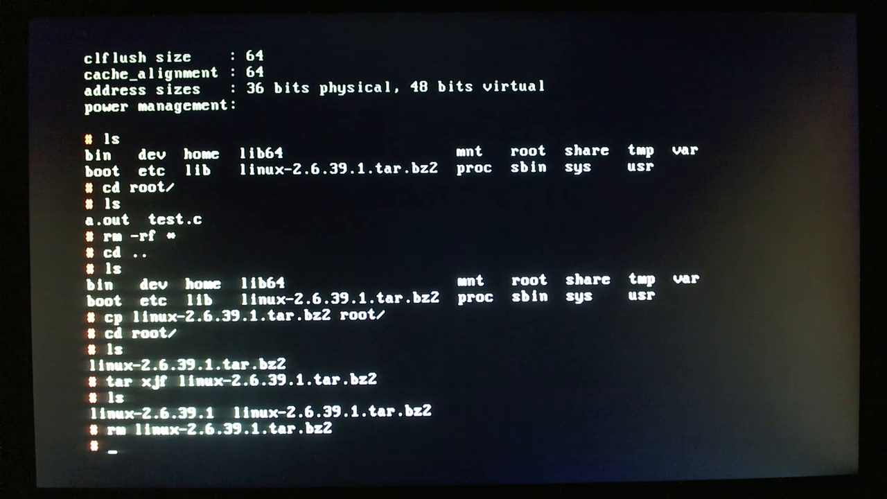
pyautogui.write('cd linux-2.6.39.1/')
pyautogui.write('ls')
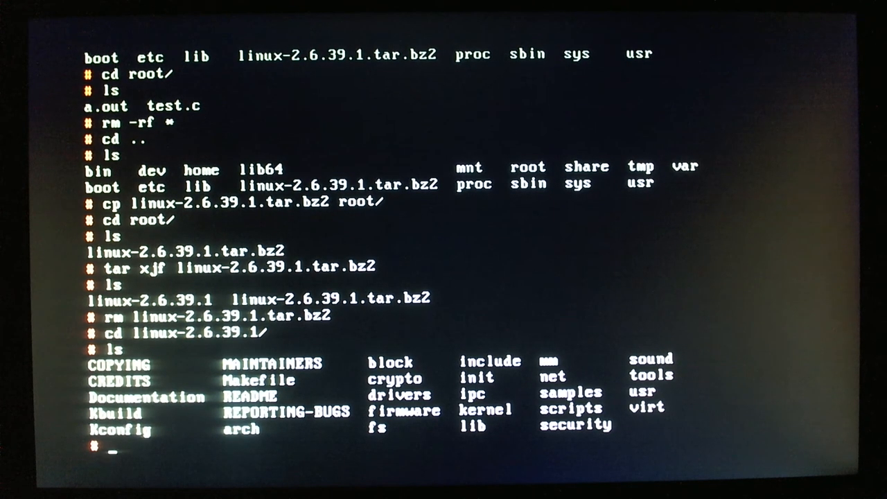
pyautogui.write('mm')
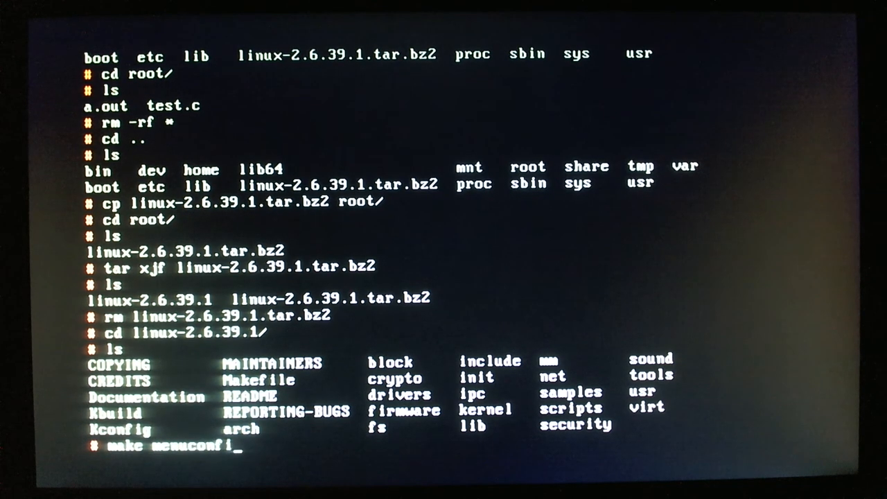
# Run make menuconfig and exit saving the default configuration to .config
pyautogui.press('Return')
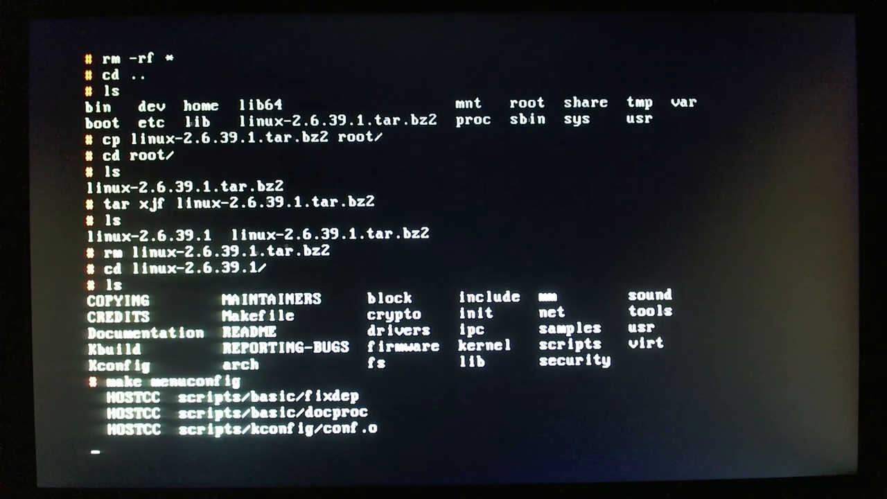
pyautogui.scroll(-3)
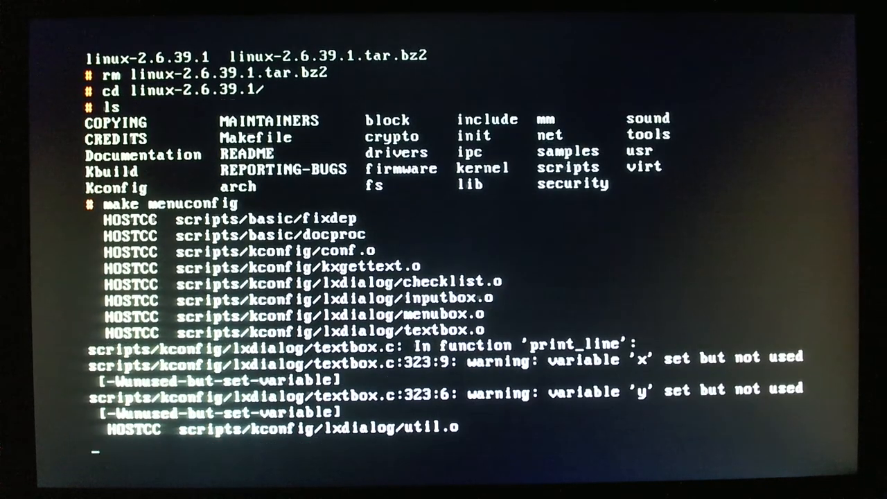
pyautogui.scroll(-3)
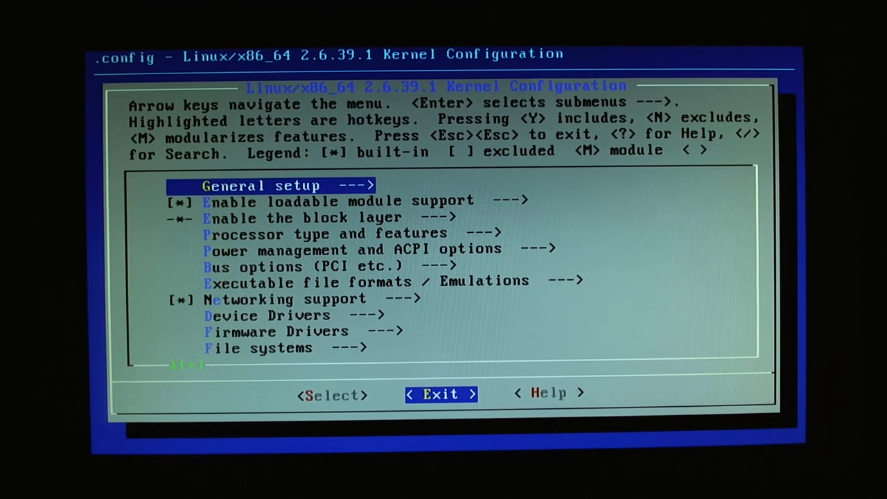
pyautogui.click(441, 394)
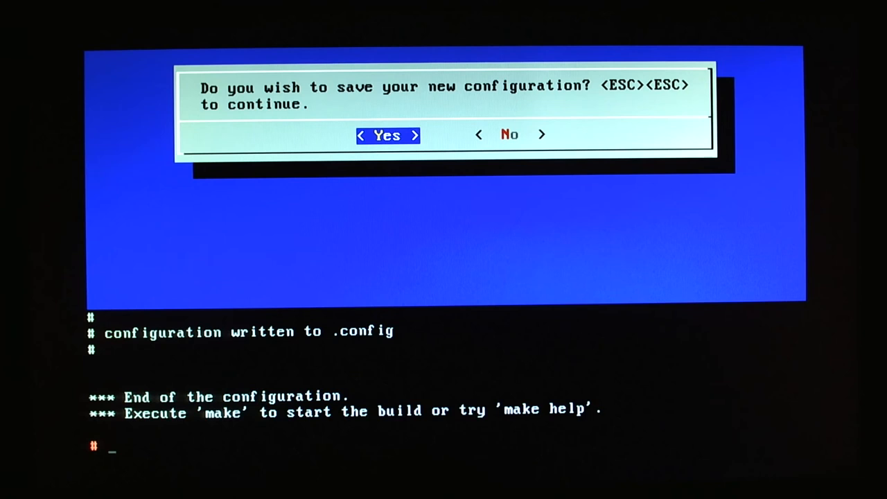
# Build the kernel with time make -j24 until bzImage is ready, about 1m29s real time
pyautogui.write('time make -')
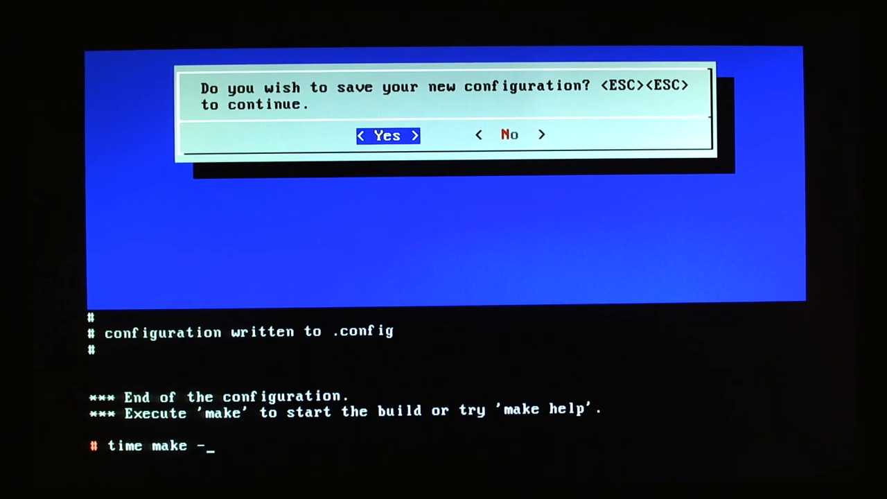
pyautogui.write('j24')
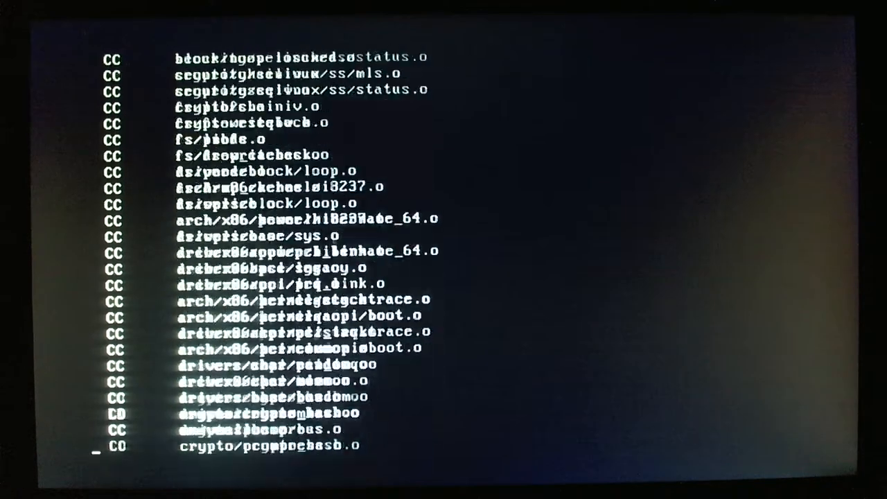
pyautogui.scroll(-3)
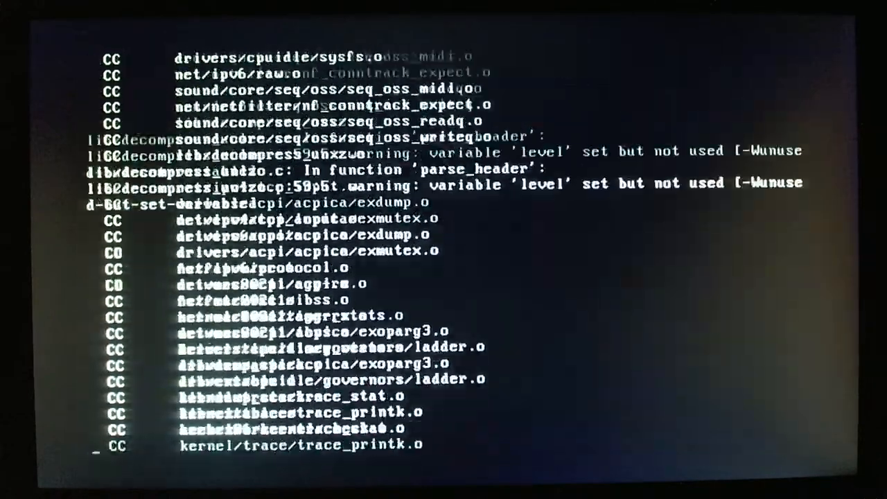
pyautogui.scroll(-3)
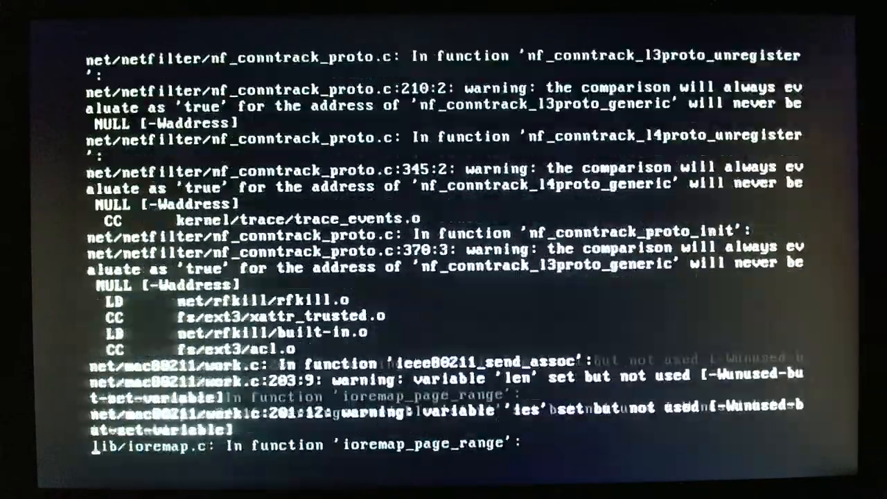
pyautogui.scroll(-3)
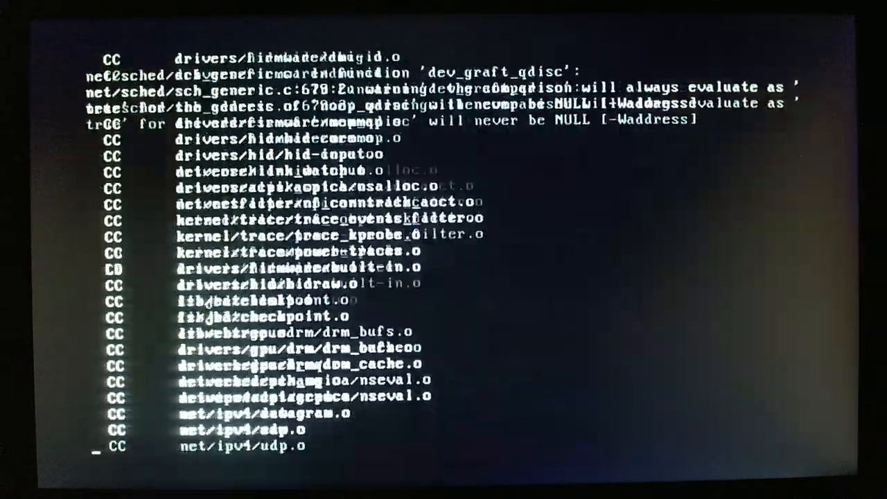
pyautogui.scroll(-3)
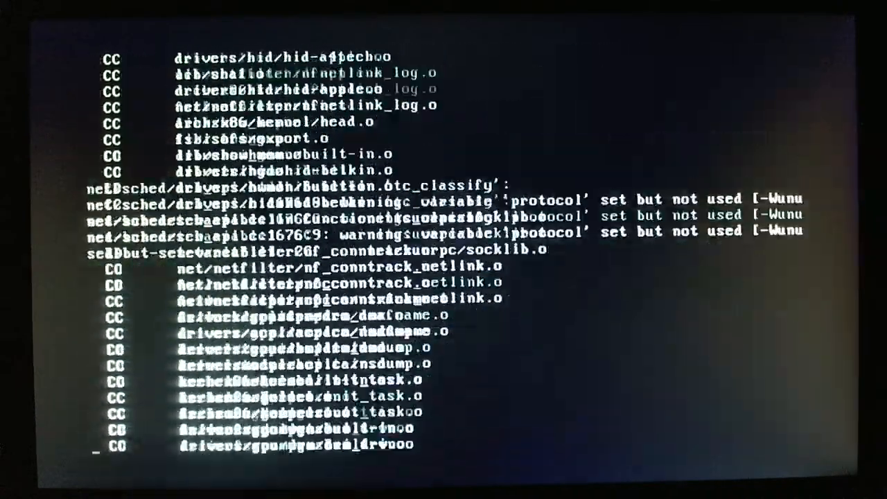
pyautogui.scroll(-3)
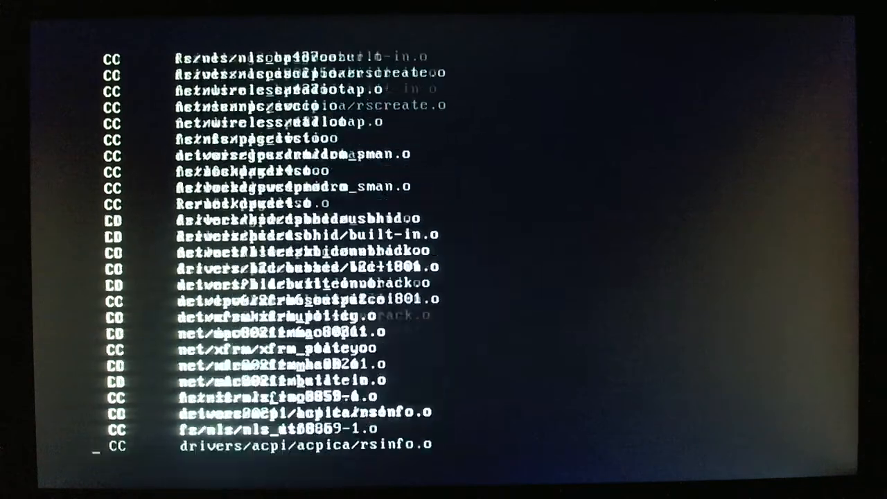
pyautogui.scroll(-3)
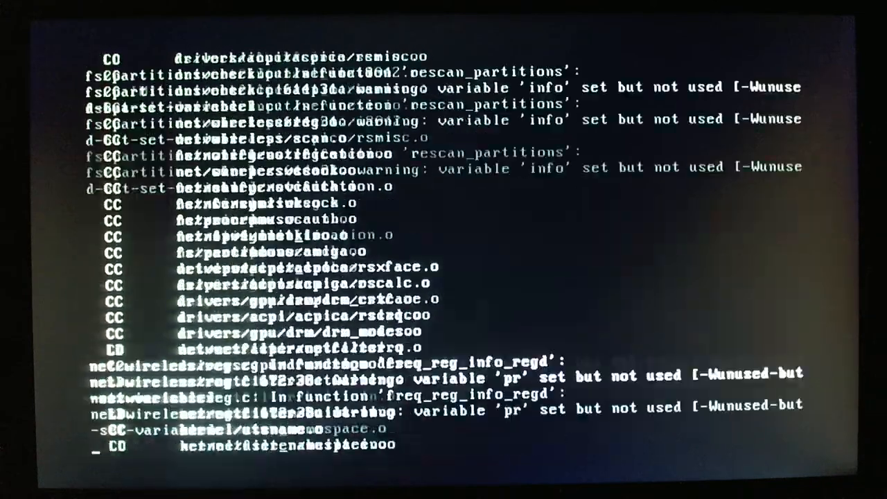
pyautogui.scroll(-3)
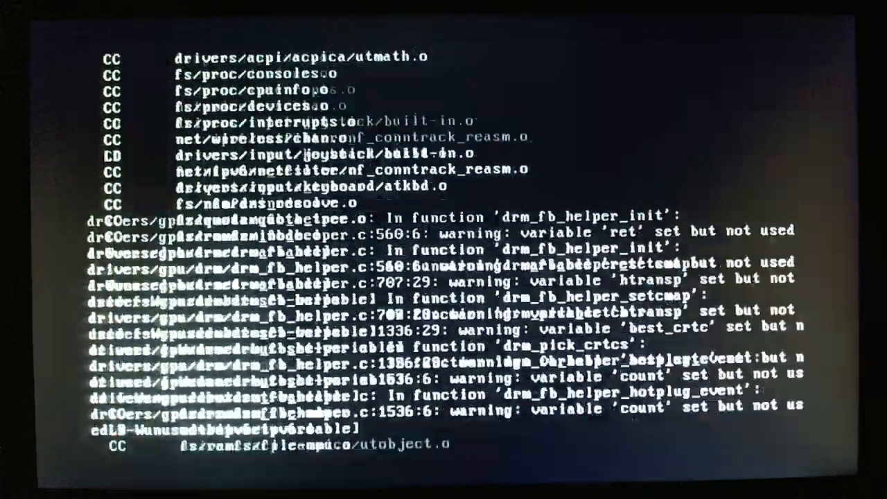
pyautogui.scroll(-3)
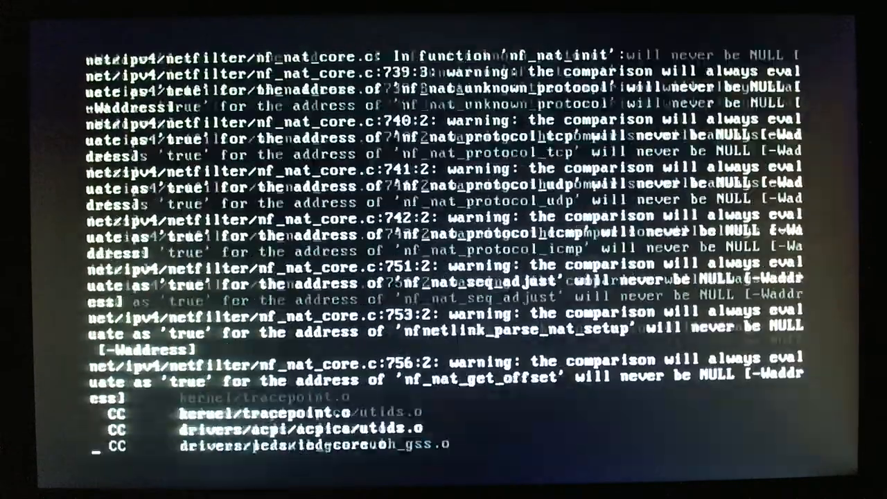
pyautogui.scroll(-3)
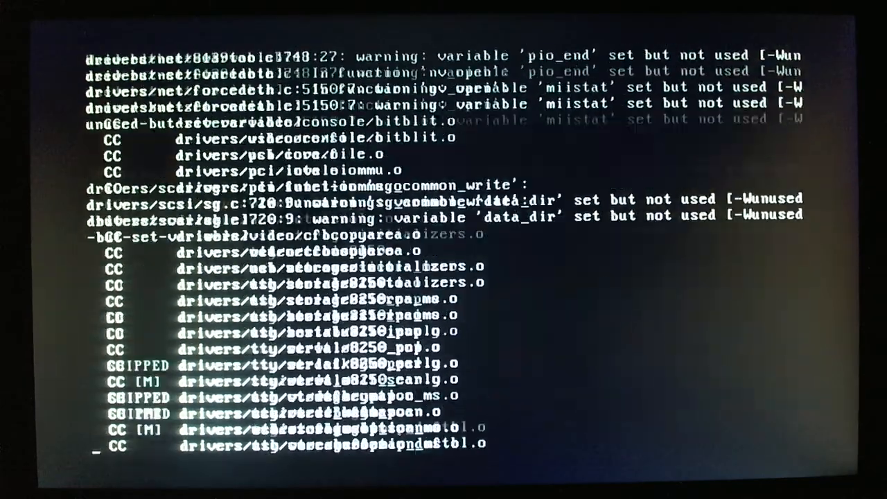
pyautogui.scroll(-3)
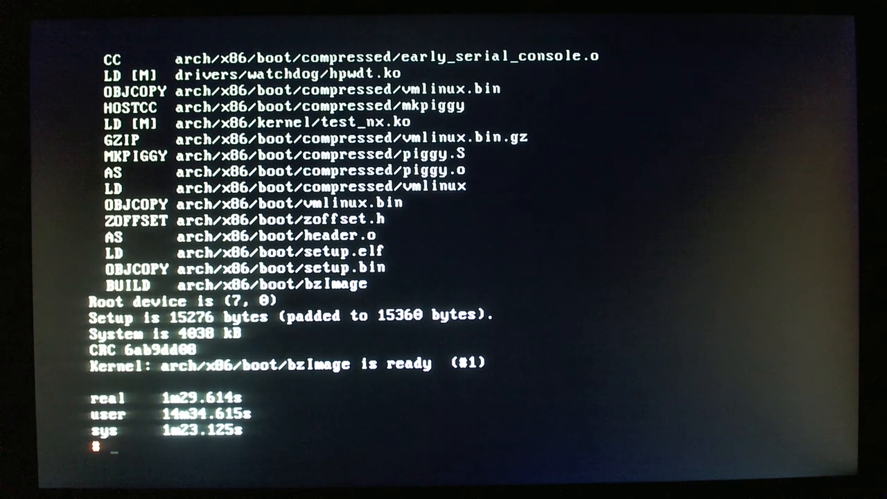
# Change into arch/x86/boot and list its files, showing bzImage
pyautogui.write('cd arch/x86/boot/')
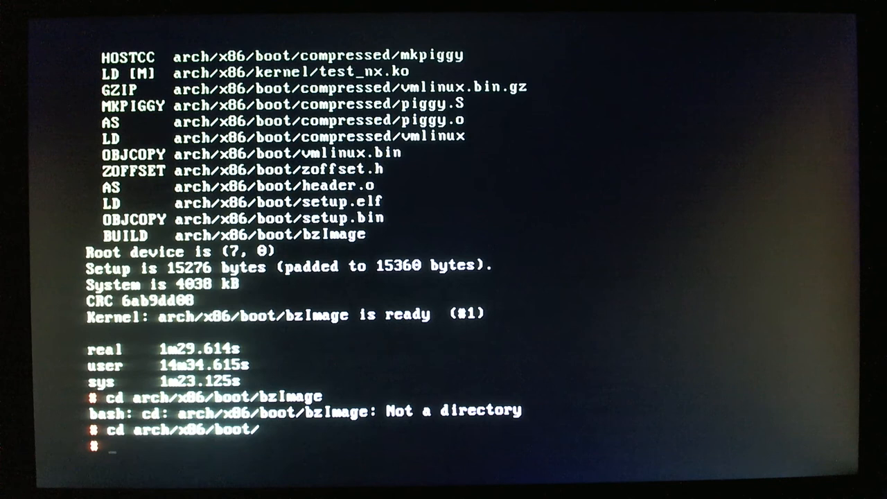
pyautogui.write('ls')
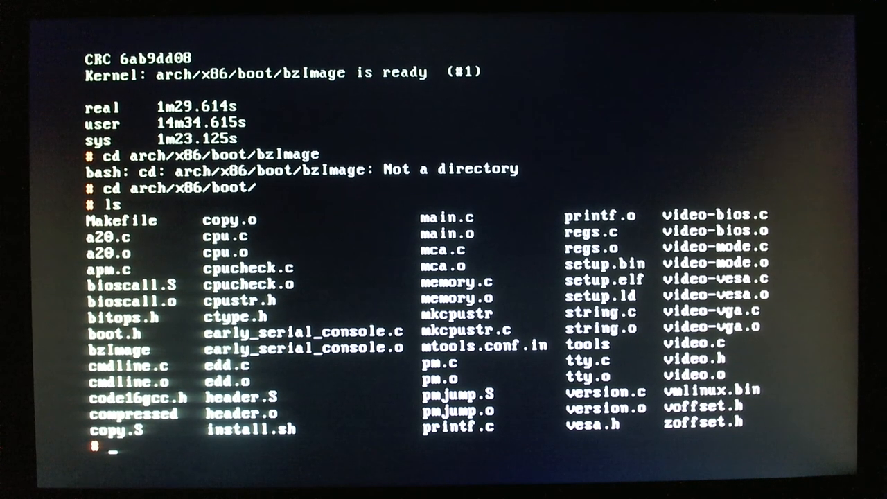
pyautogui.write('cd ..')
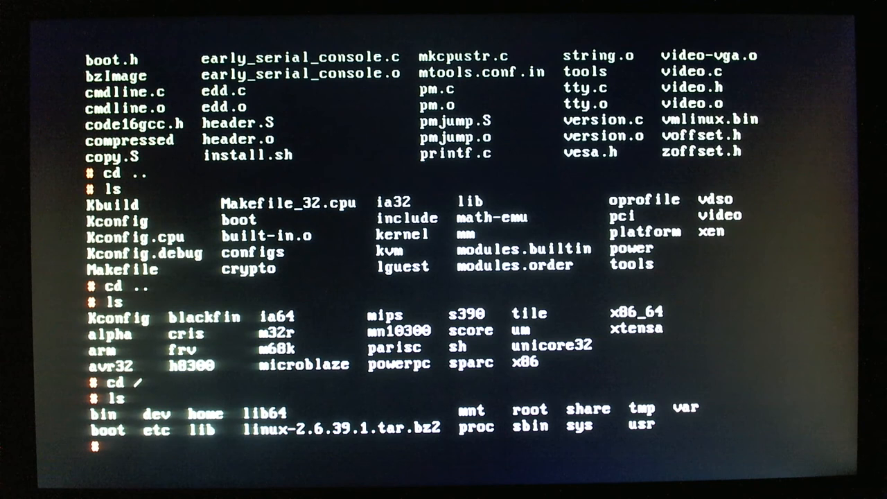
# Finish at a fresh prompt in the top-level directory with the linux tarball listed
pyautogui.press('Return')
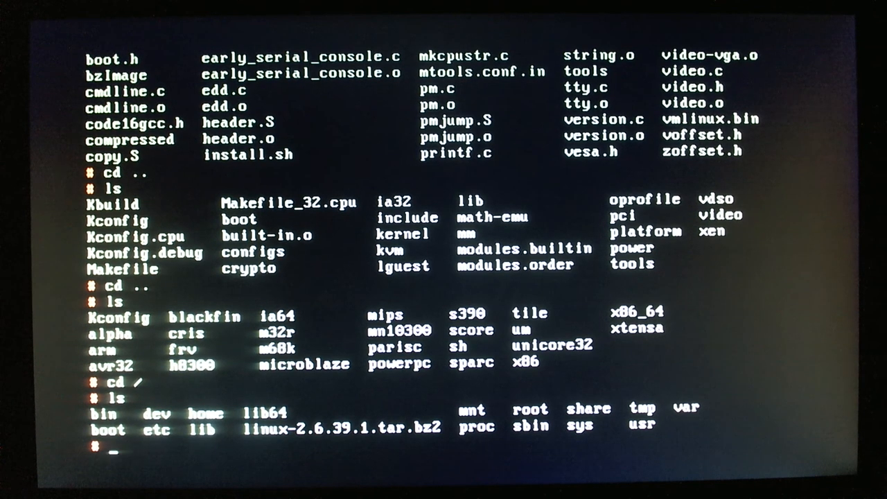